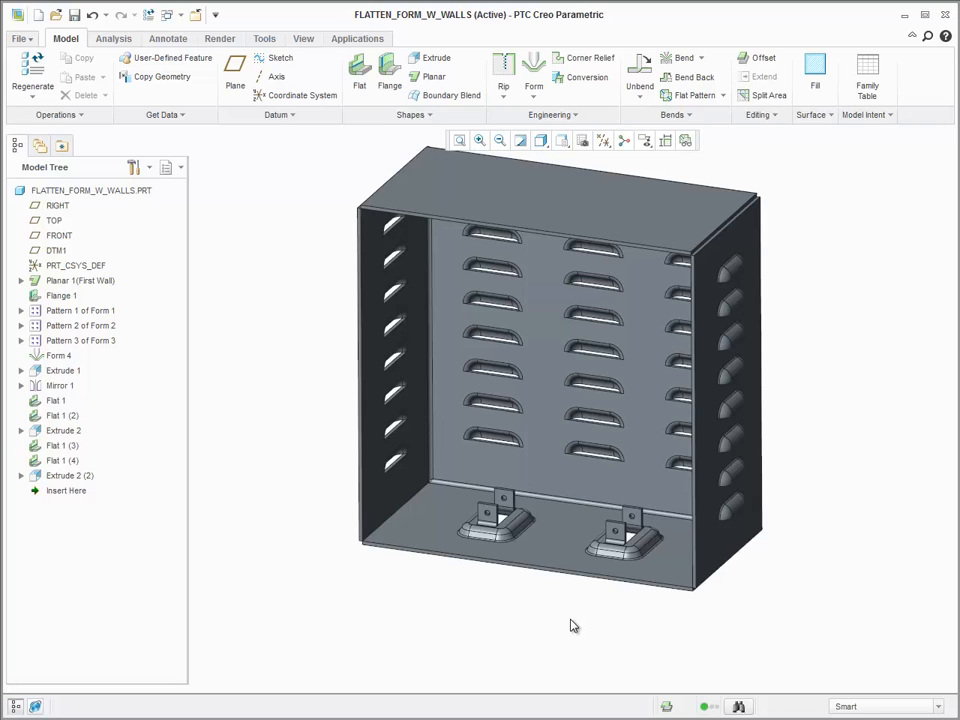
mouse_move(524, 584)
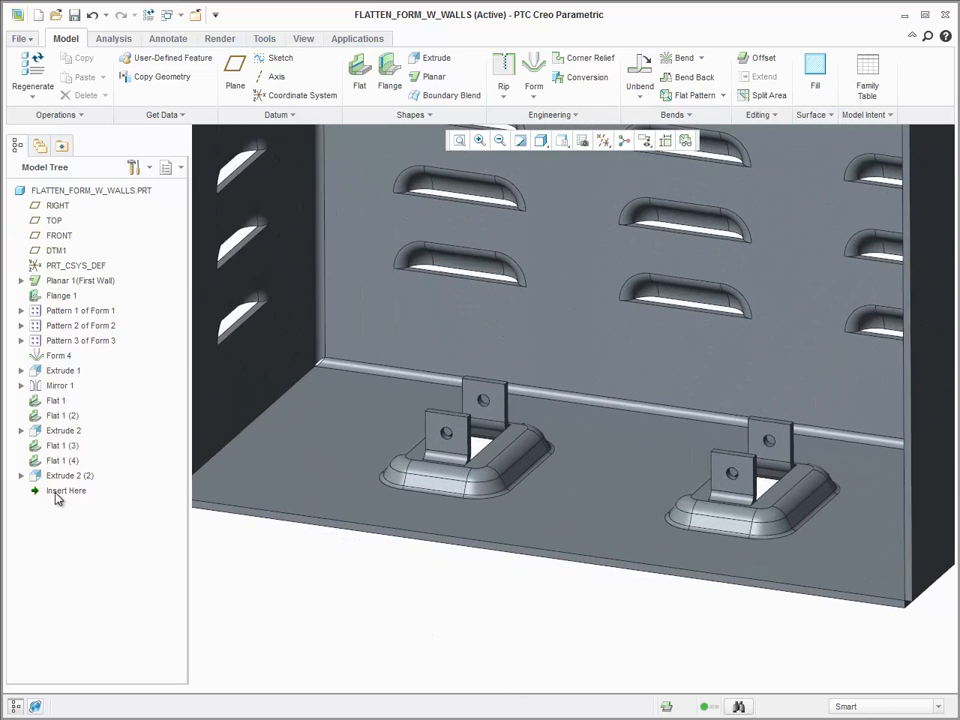
- Move the insert point to just below Mirror 1, suppressing the six later tab features
click(66, 490)
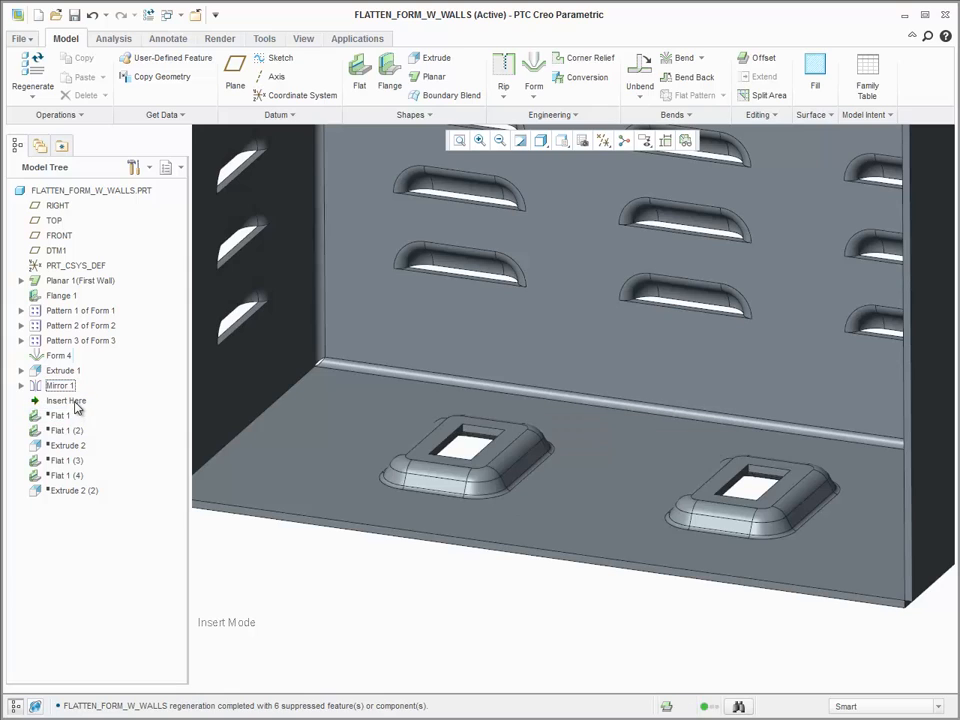
- Return the insert point to the end of the model tree, restoring the form tabs
click(66, 400)
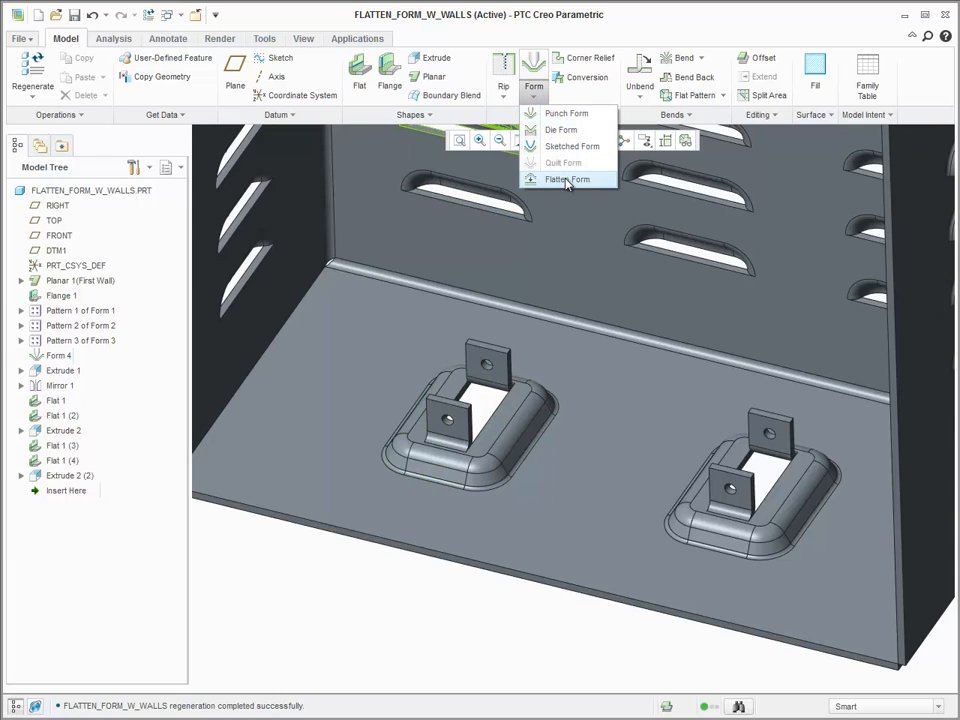
click(568, 179)
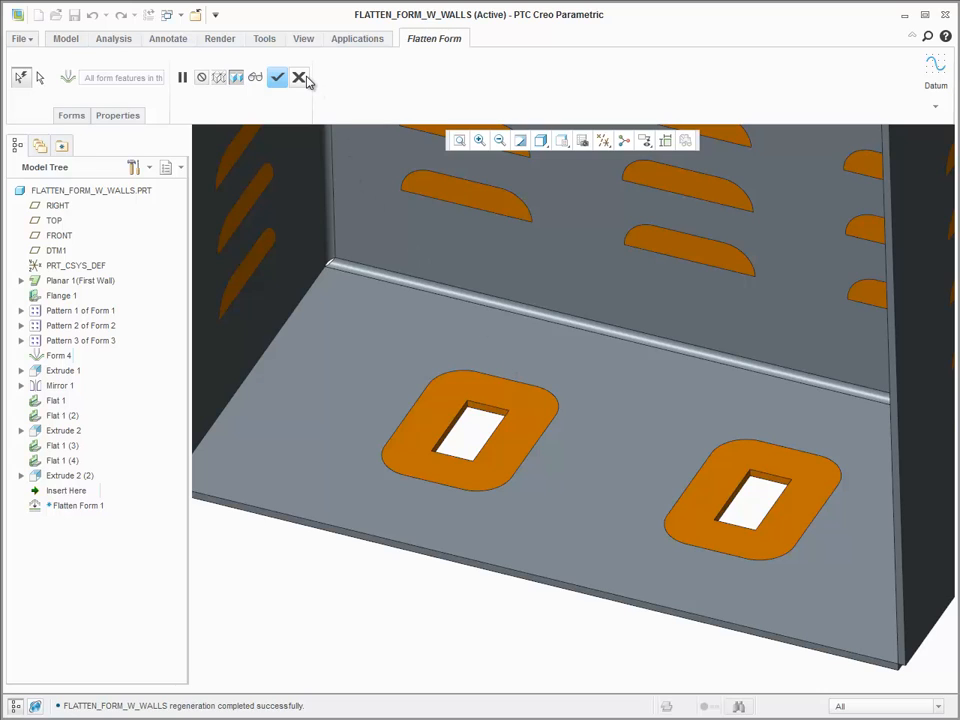
click(278, 77)
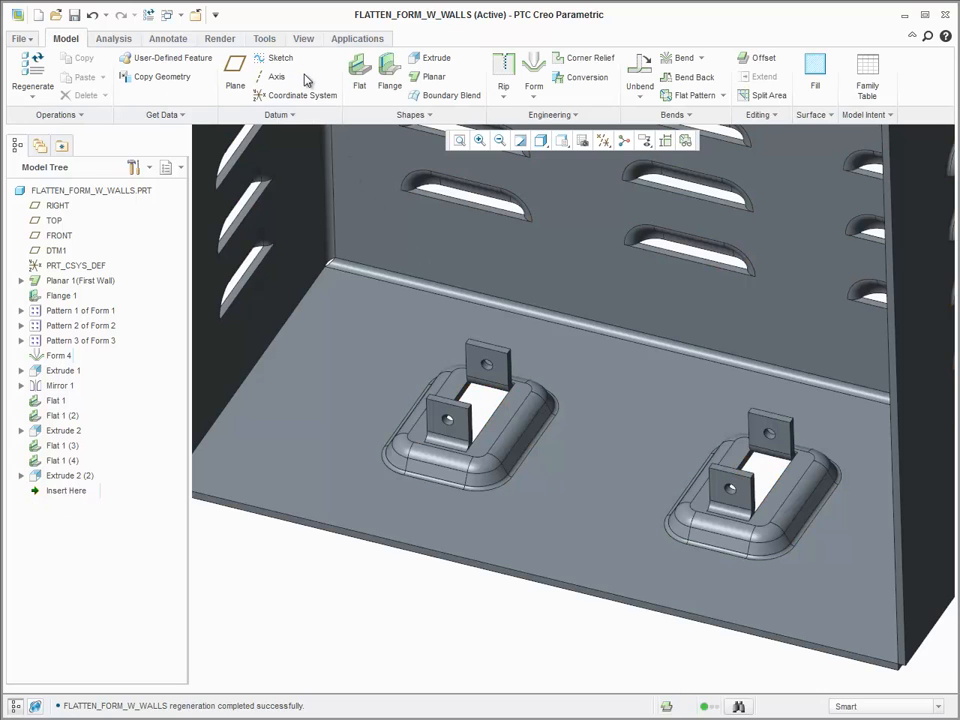
click(470, 430)
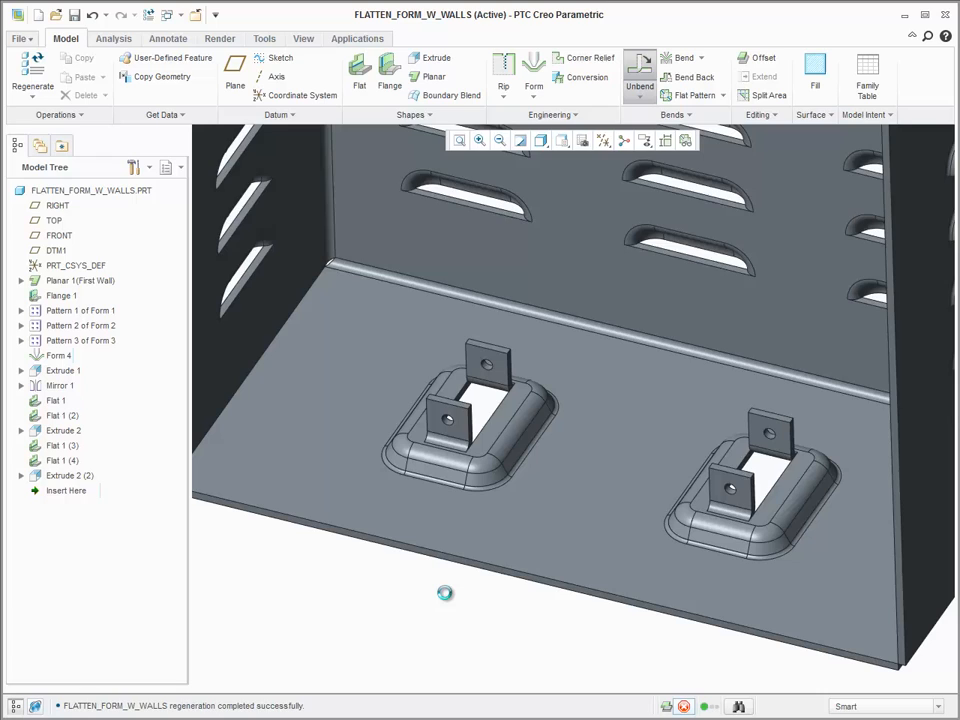
- Finish Unbend 1 and inspect the flat sheet with raised forms and tabs
click(639, 75)
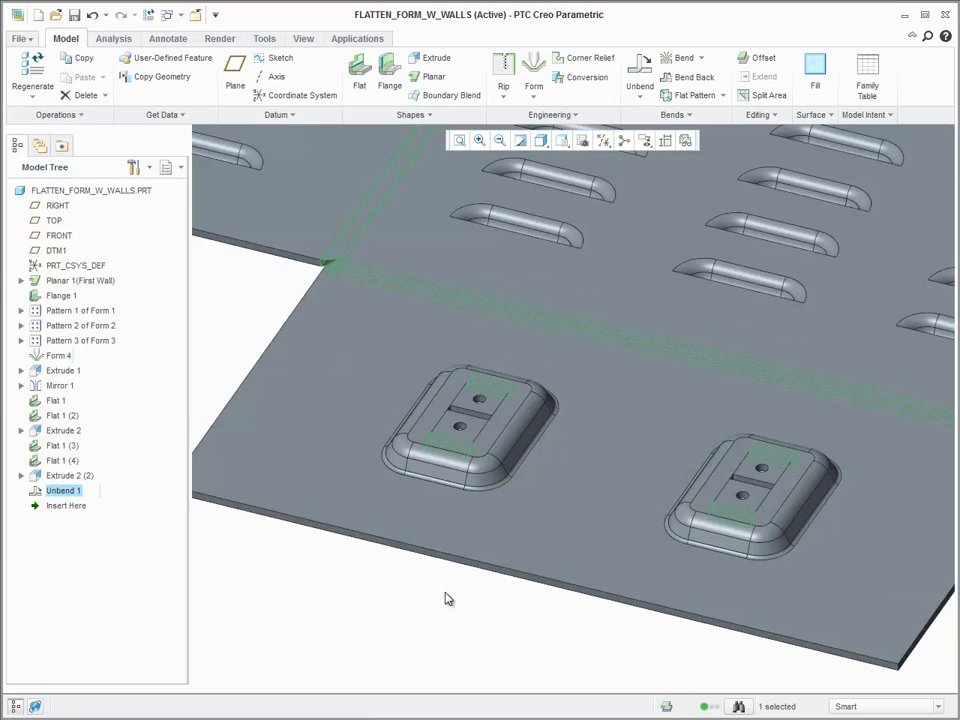
click(480, 420)
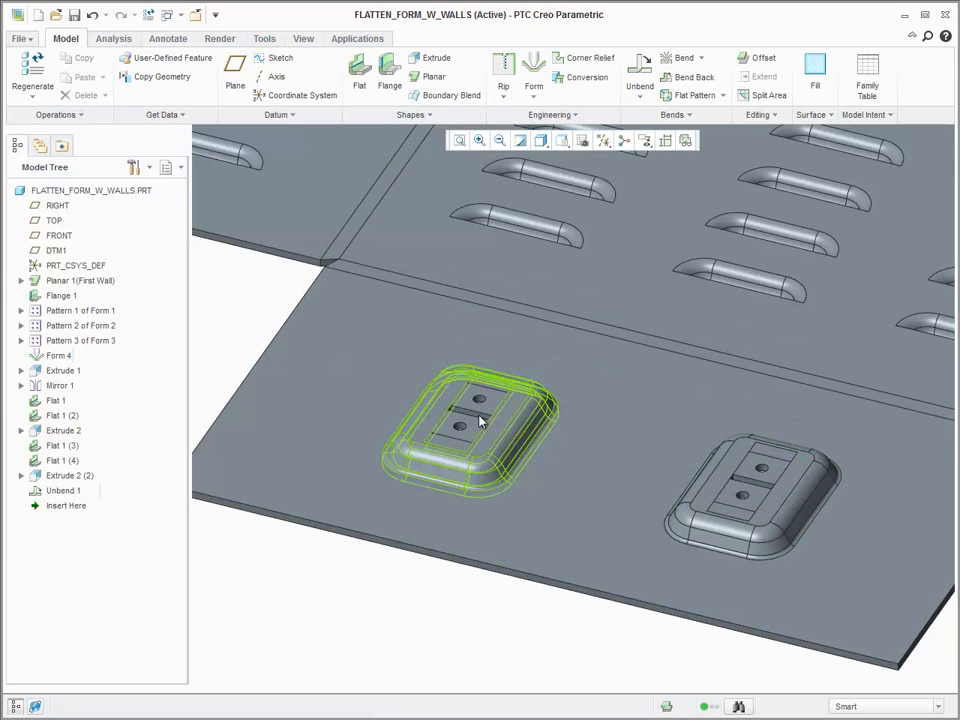
click(533, 77)
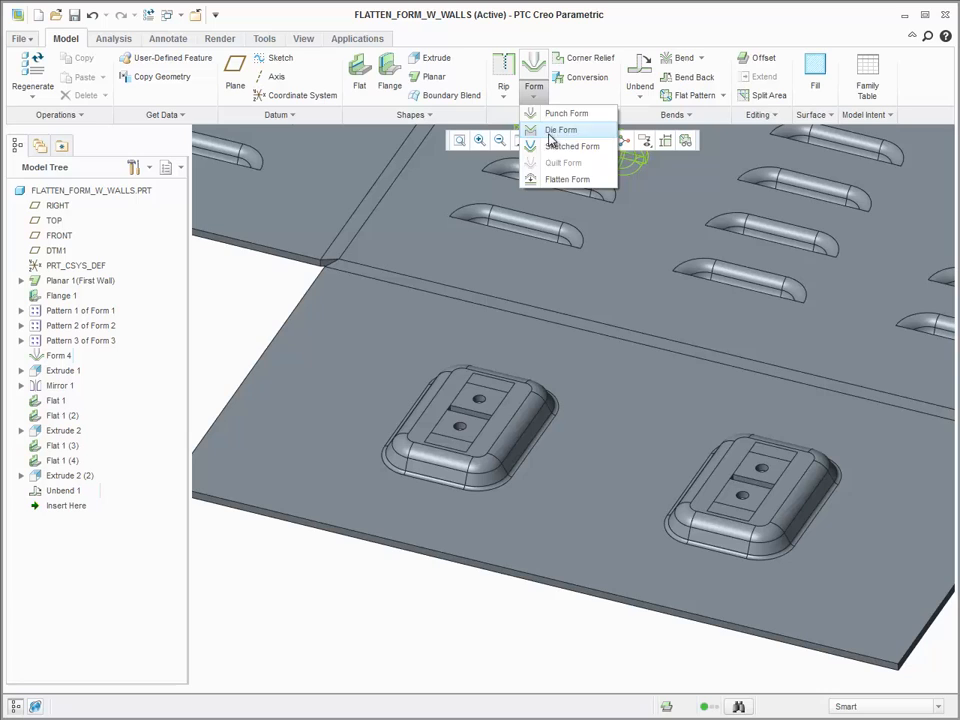
- Preview Flatten Form on the sheet, then cancel it and undo the unbend
click(568, 179)
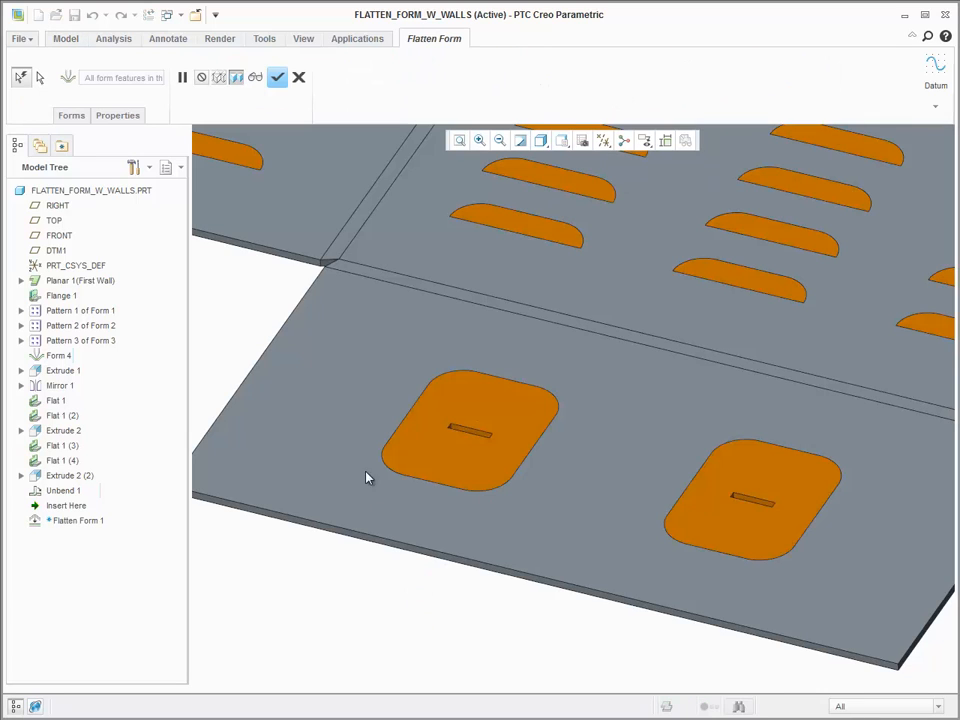
click(277, 77)
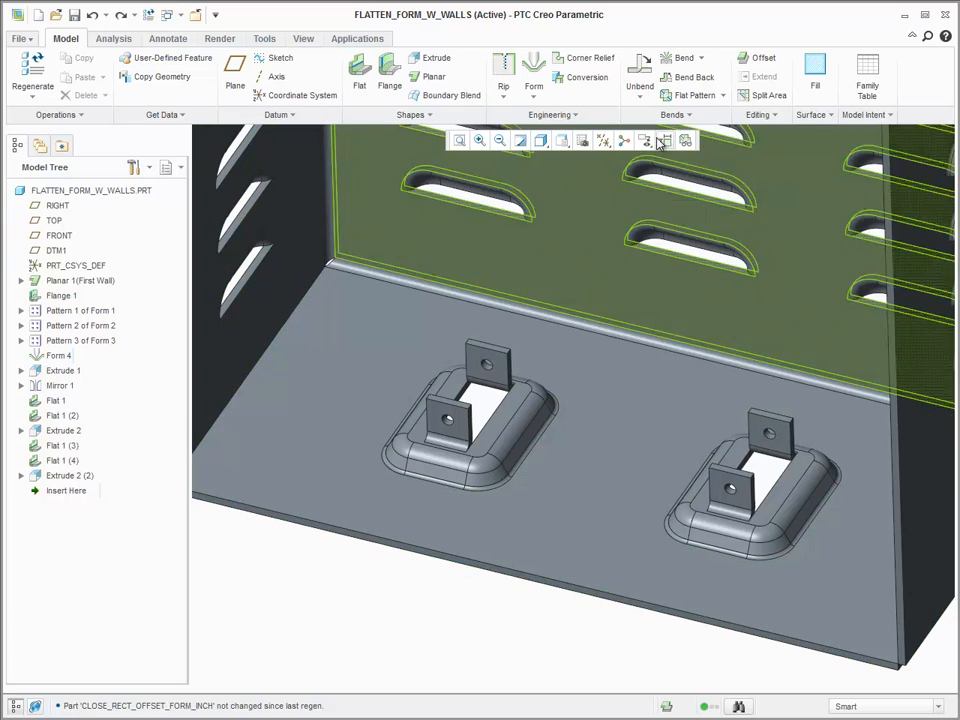
- Start a Flat Pattern, preview it, and review its Unbend form geometry and Flatten forms options
click(693, 95)
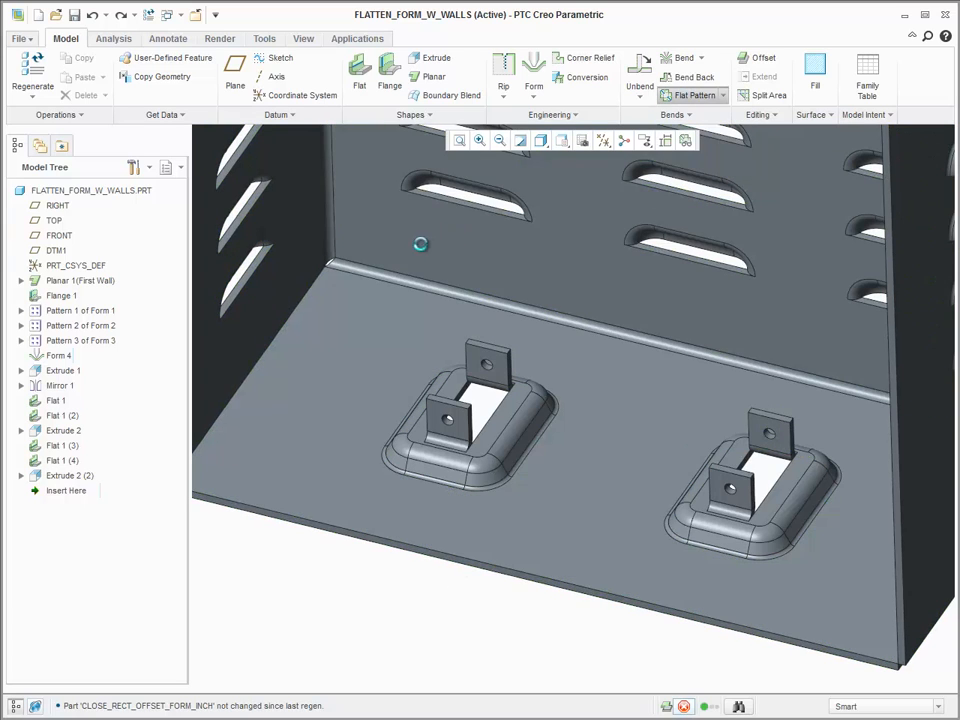
click(692, 95)
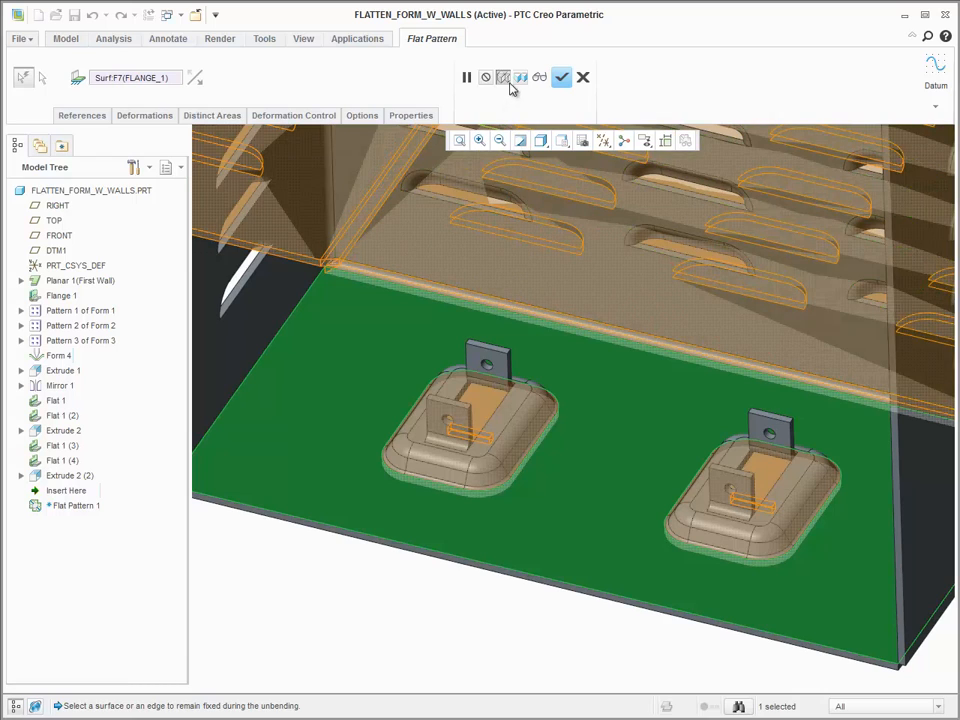
click(362, 115)
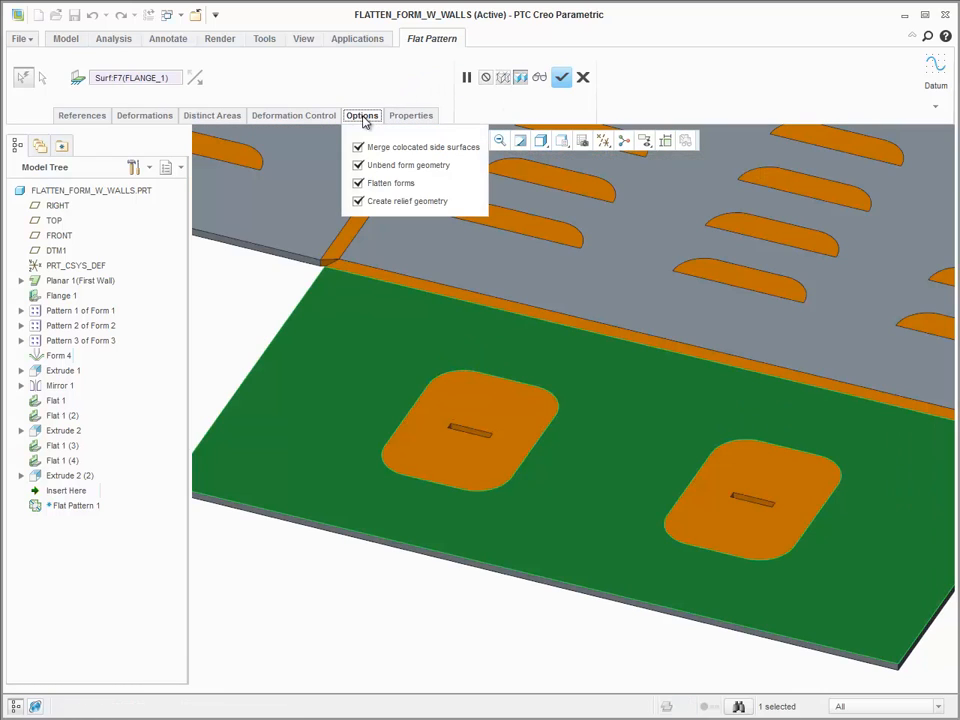
mouse_move(381, 171)
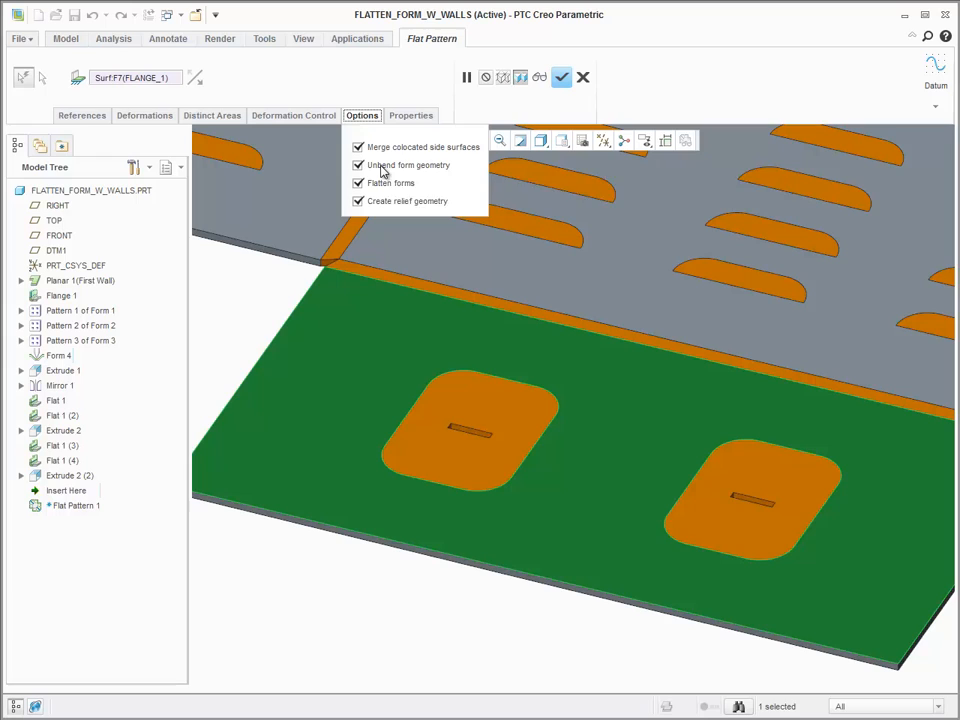
mouse_move(380, 165)
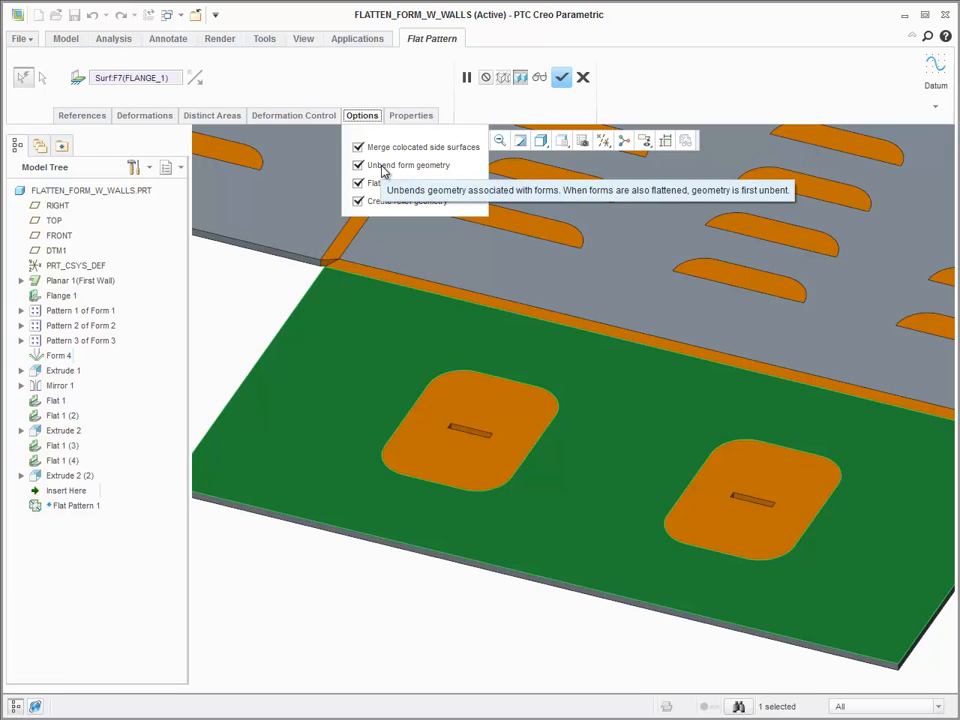